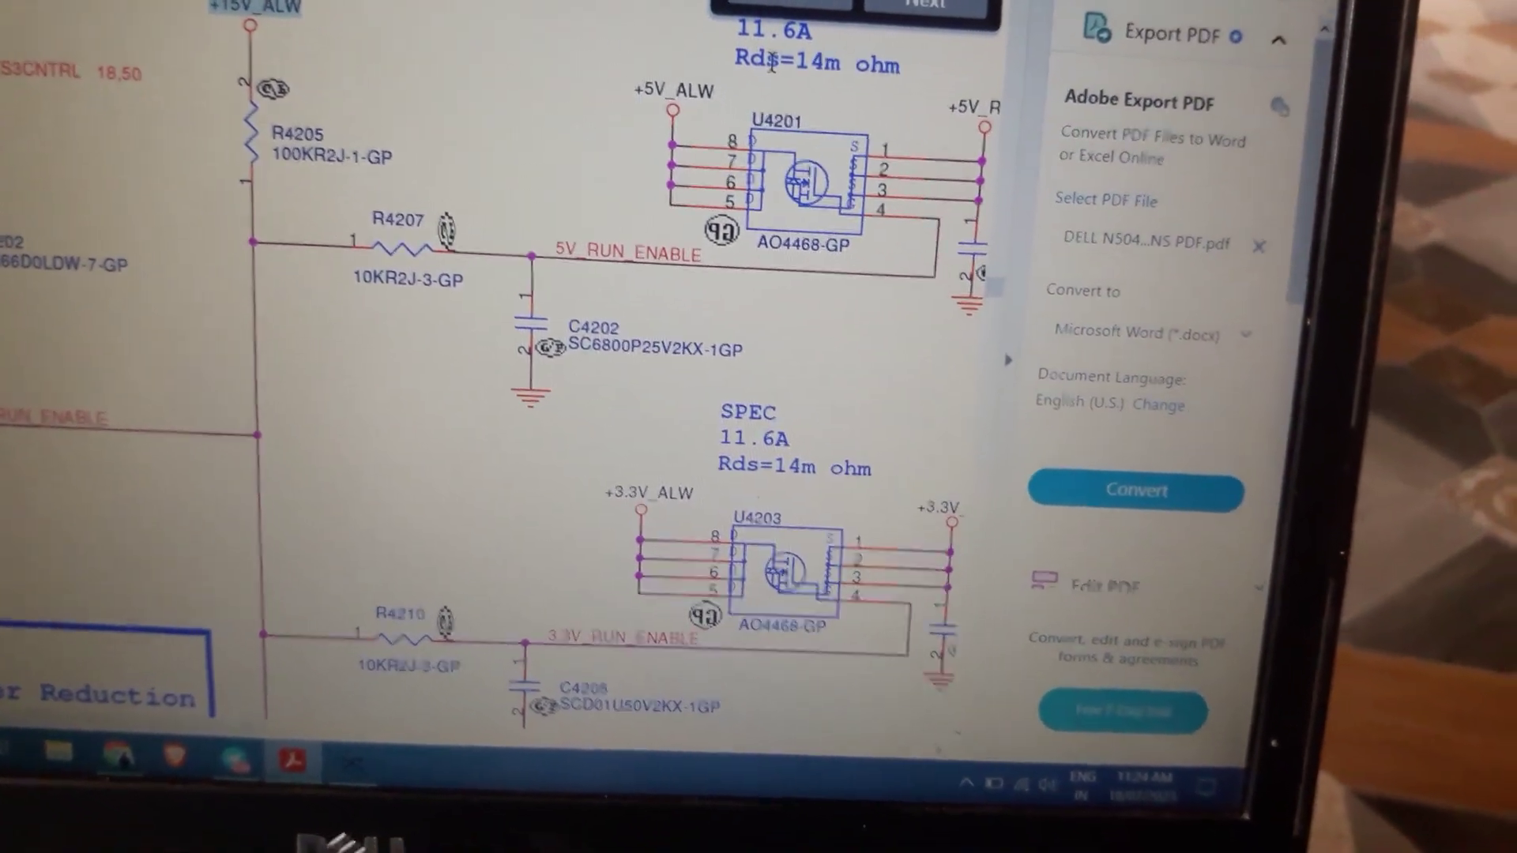
Step through the Find results to the LCD power switch page with +15V_ALW, R5412 and U5401.
click(900, 6)
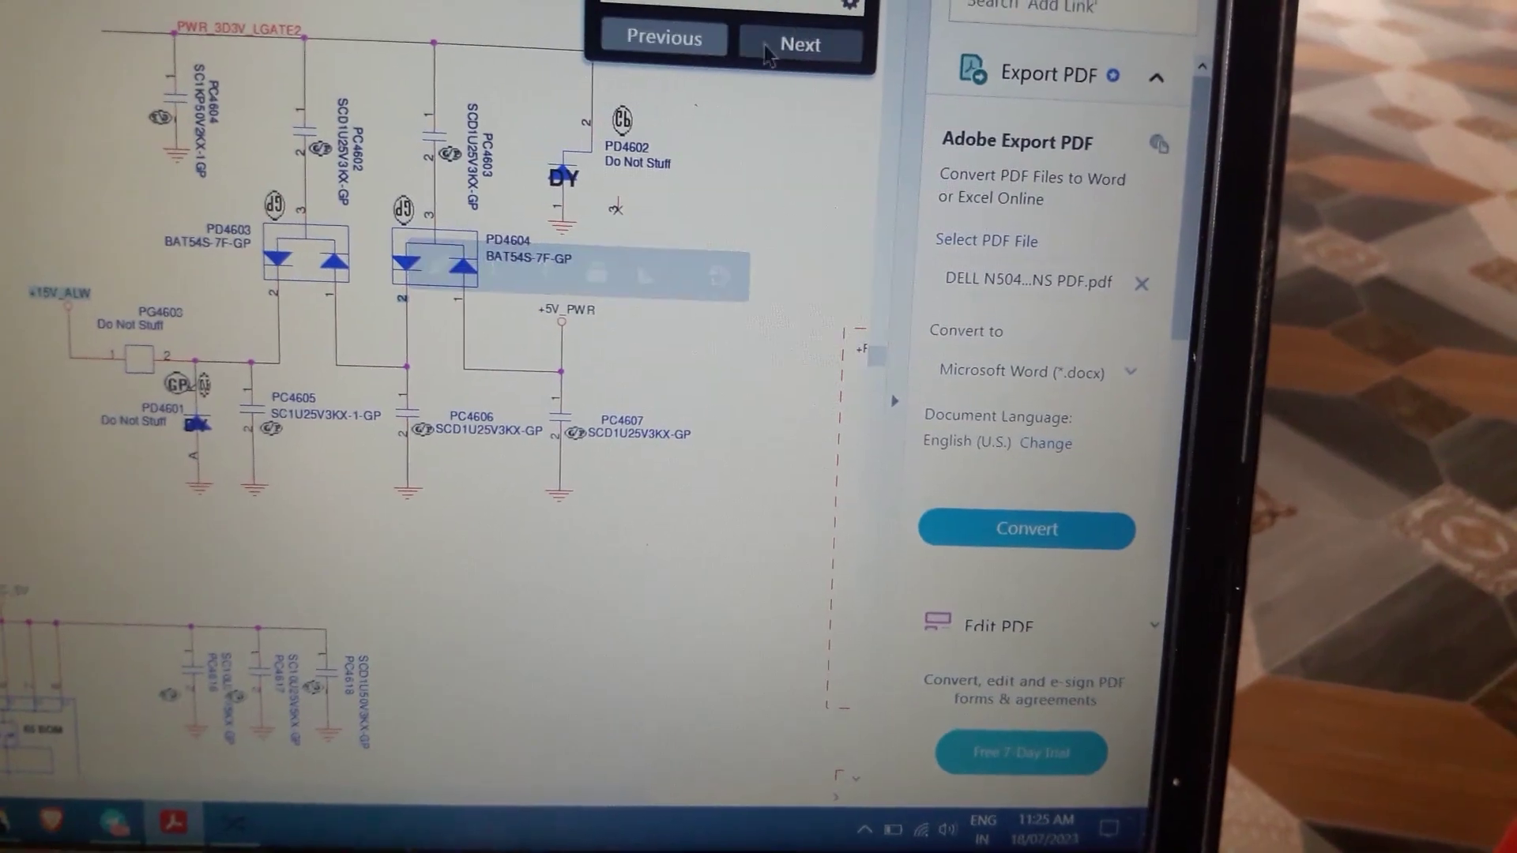
click(798, 41)
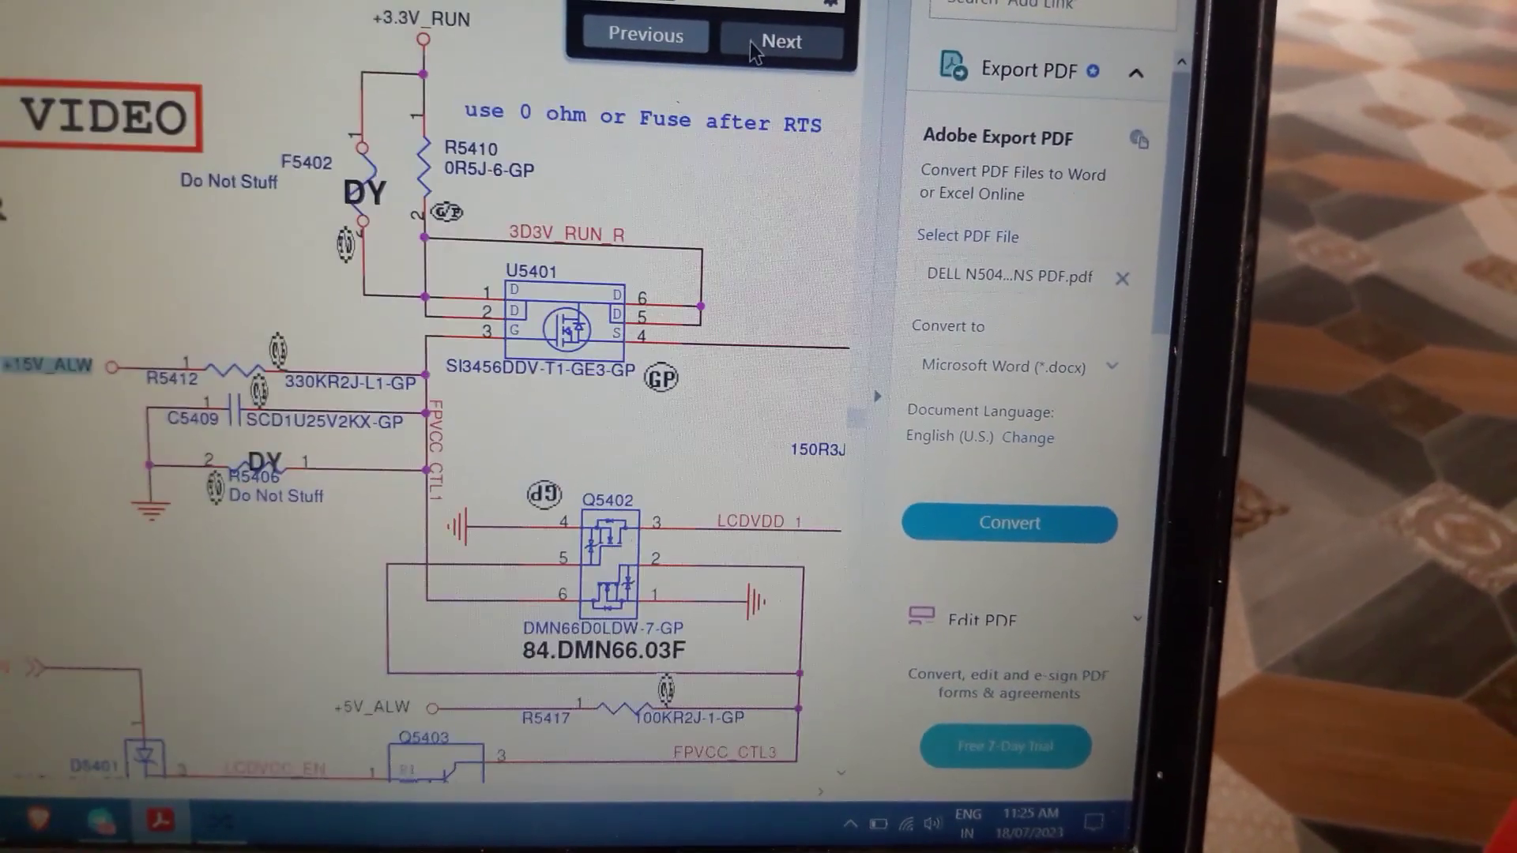